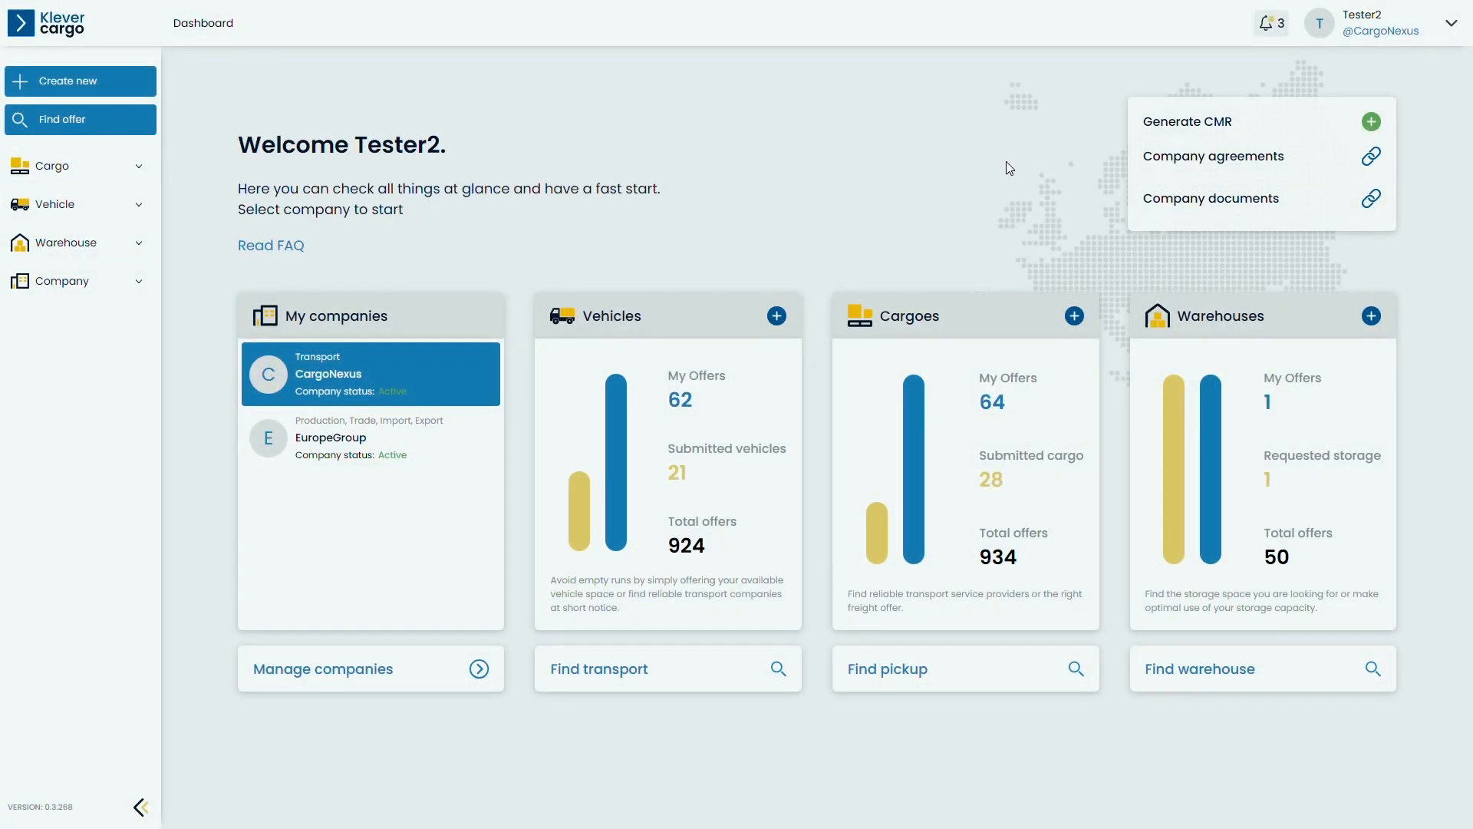
# - Open the notifications list showing three new transport offers for pickup request #3001
pyautogui.click(1269, 22)
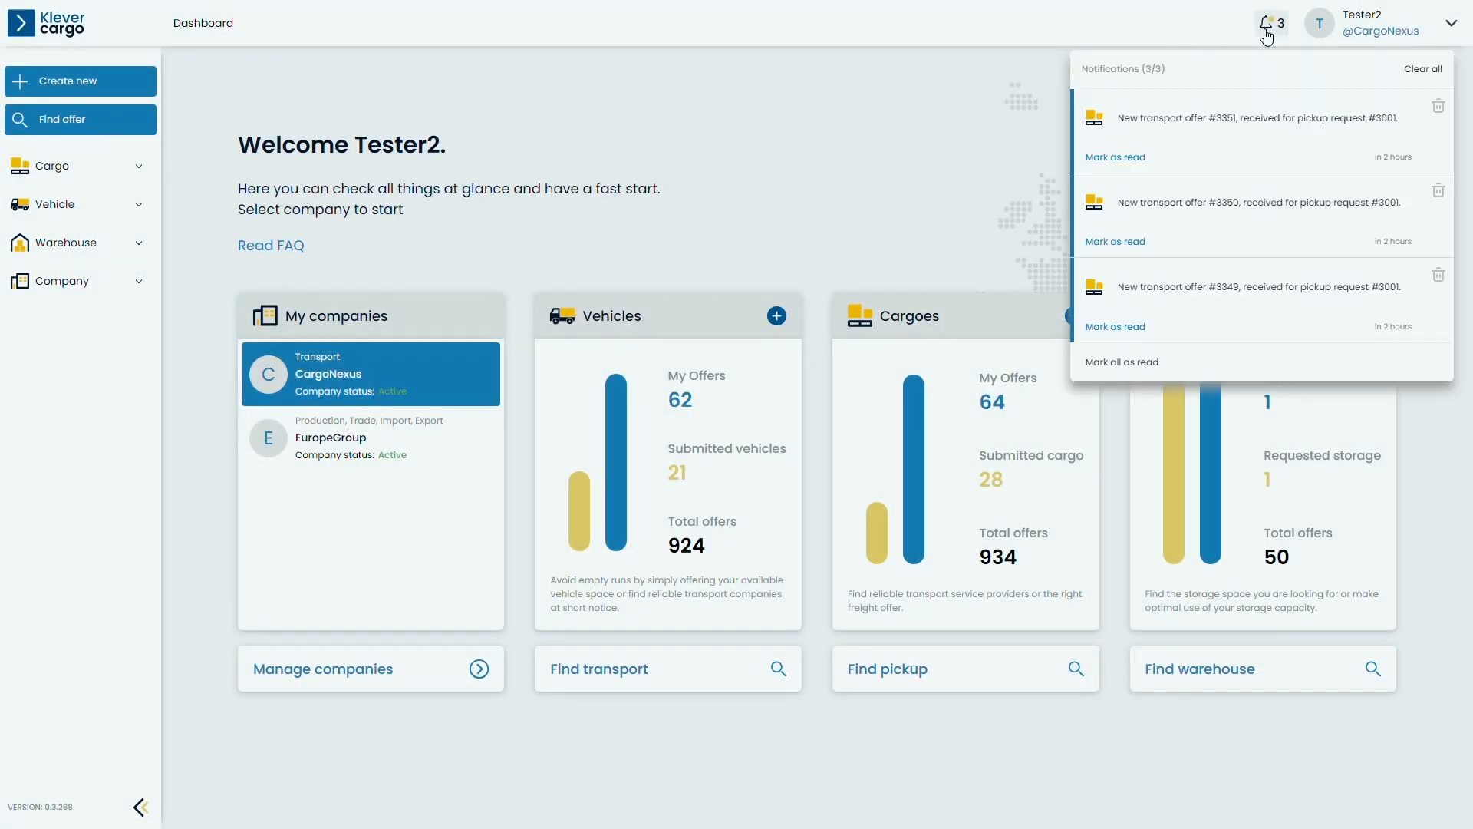
pyautogui.moveTo(1250, 206)
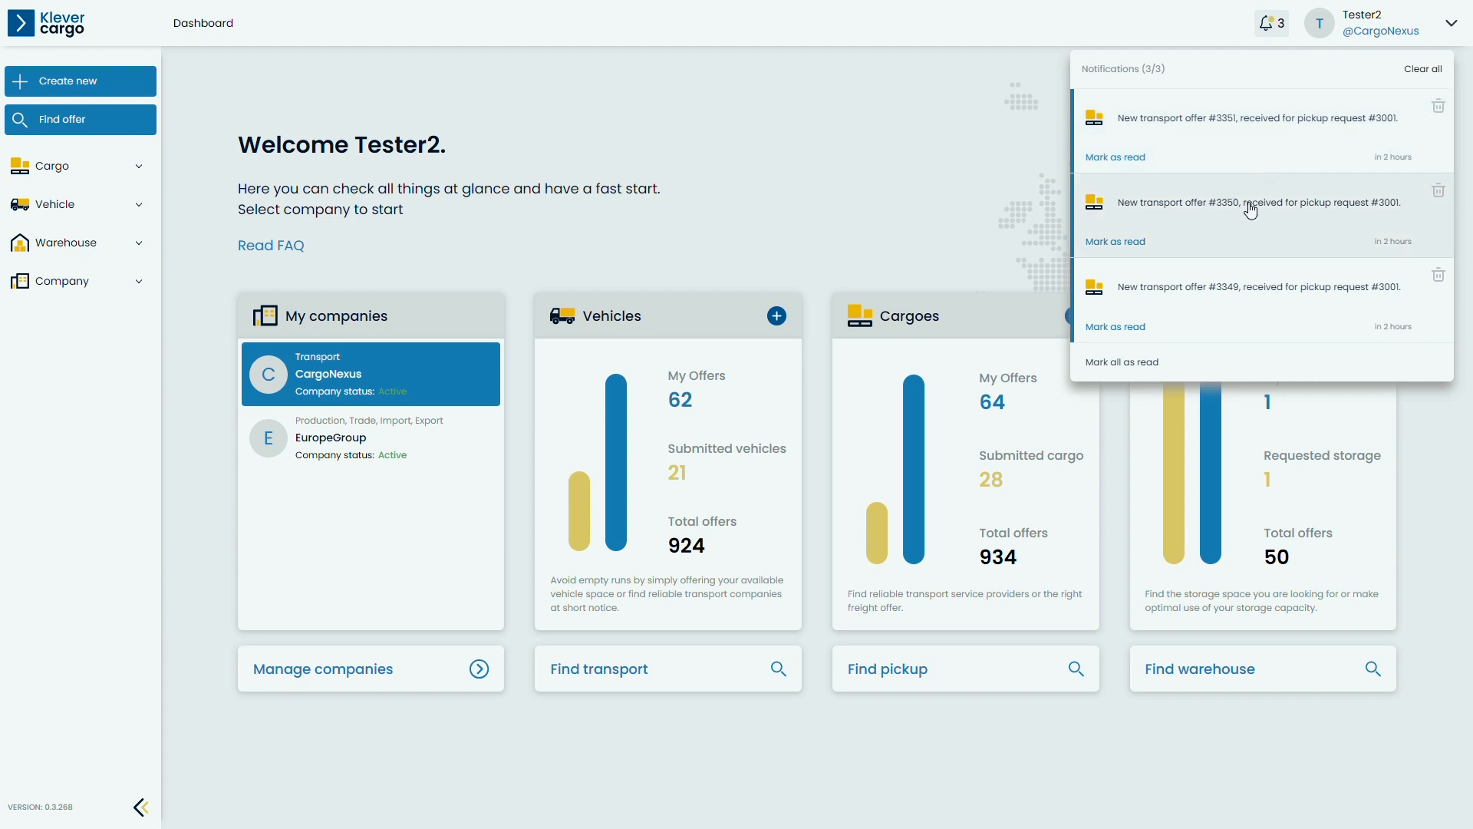
pyautogui.moveTo(1248, 256)
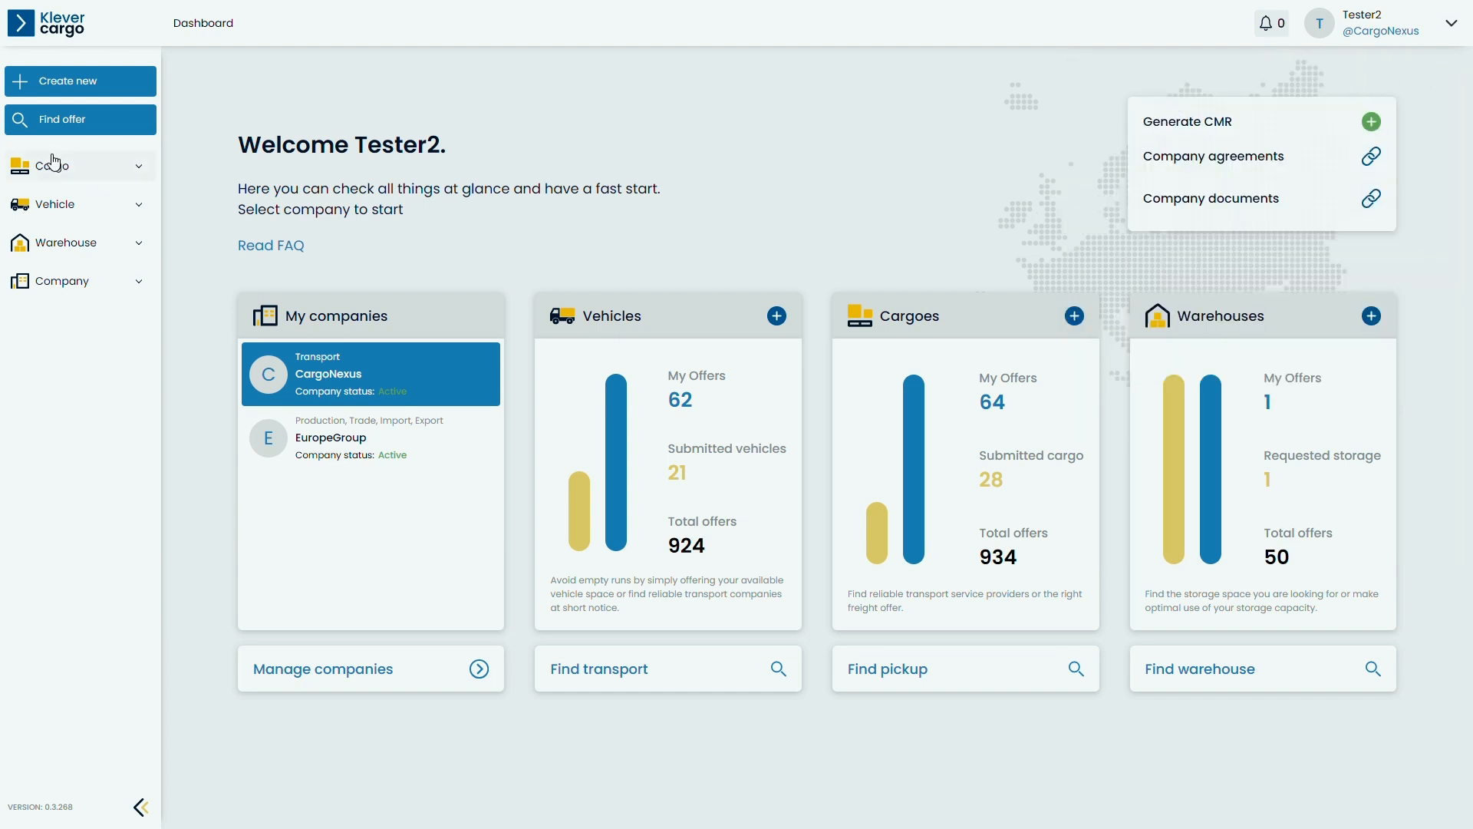
# - Go to My transport requests under Cargo to see request #3001's three offers
pyautogui.click(56, 166)
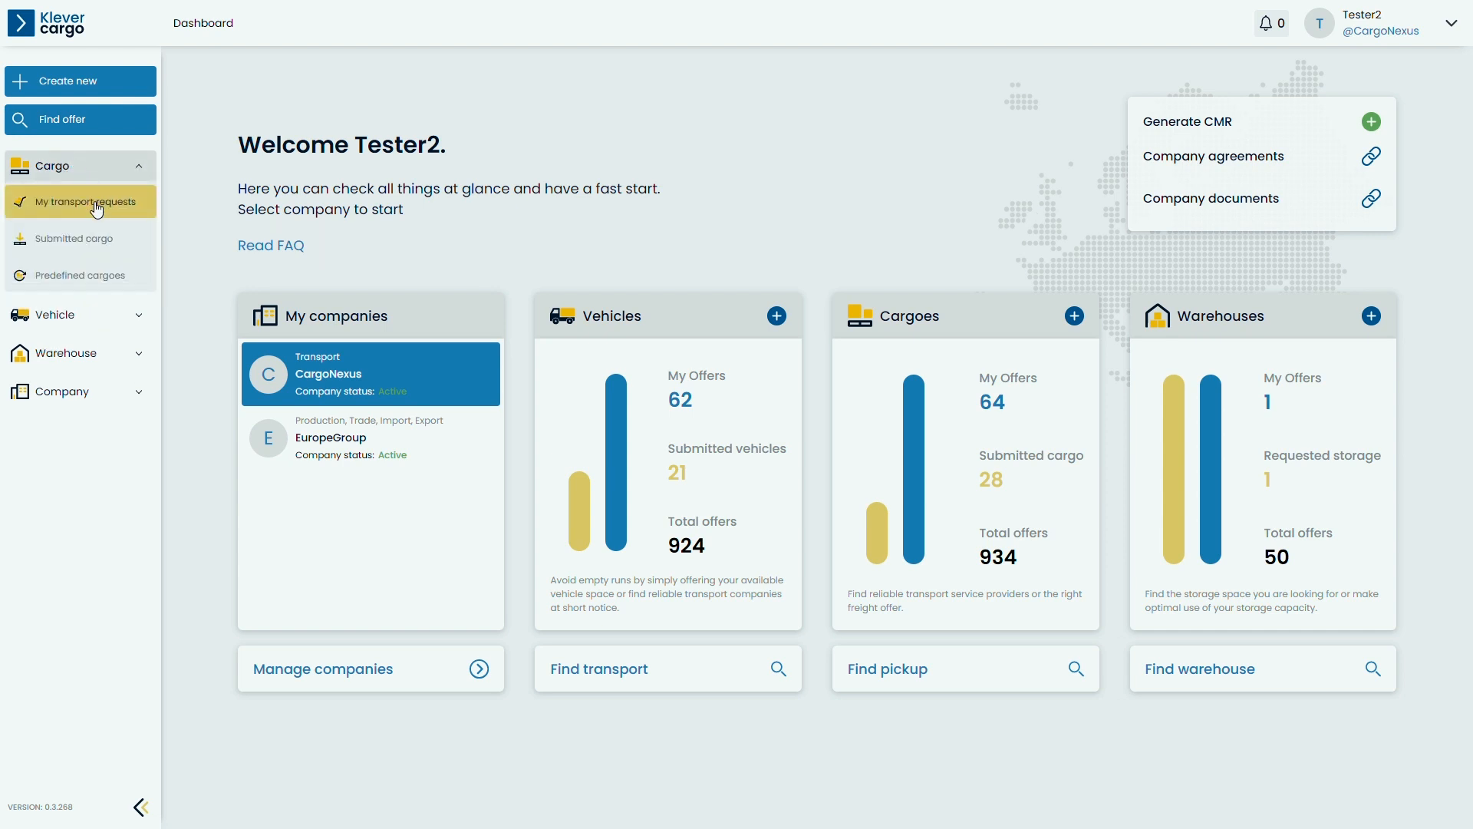
pyautogui.click(79, 202)
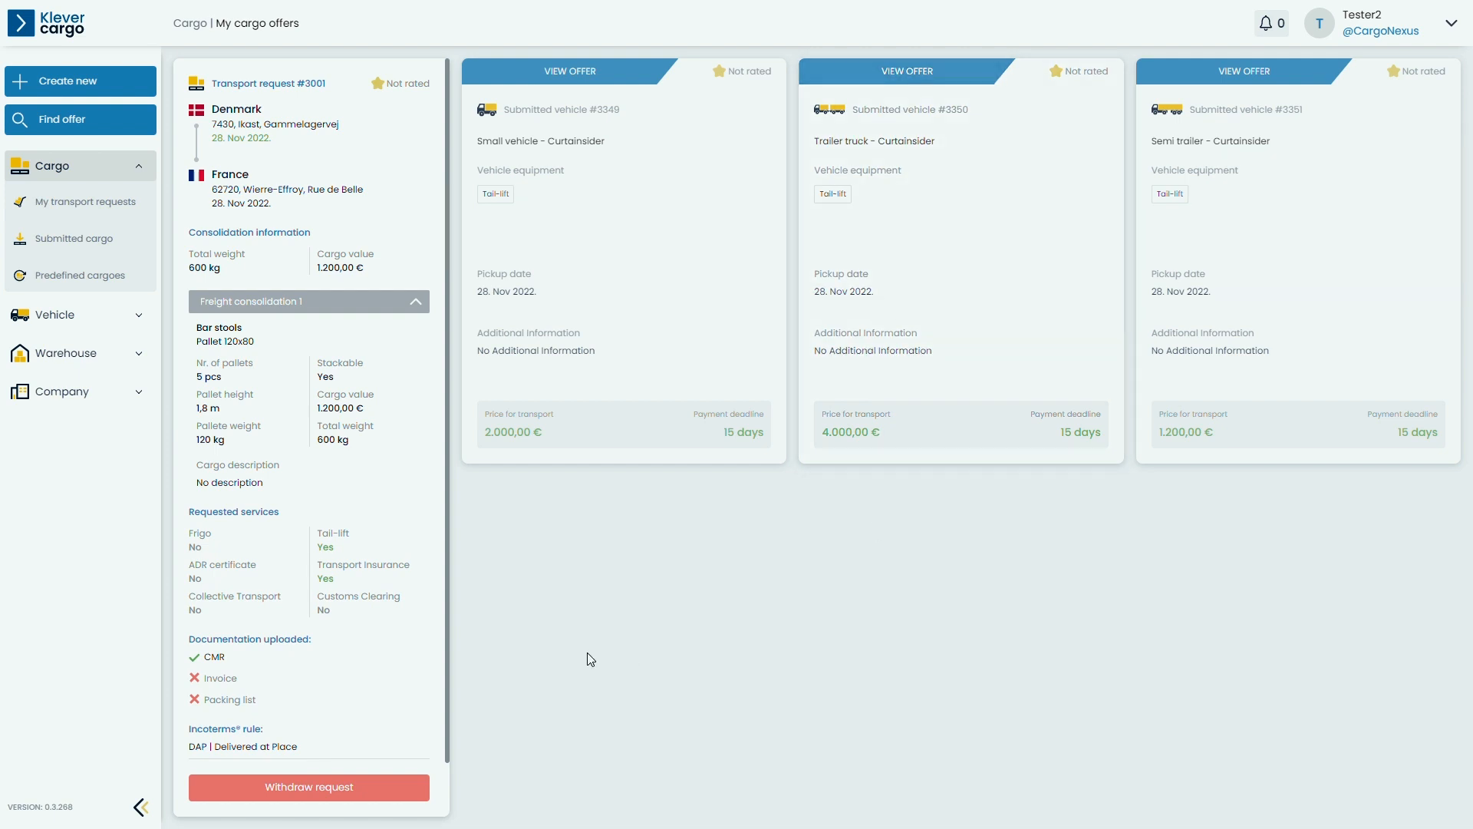
pyautogui.moveTo(478, 243)
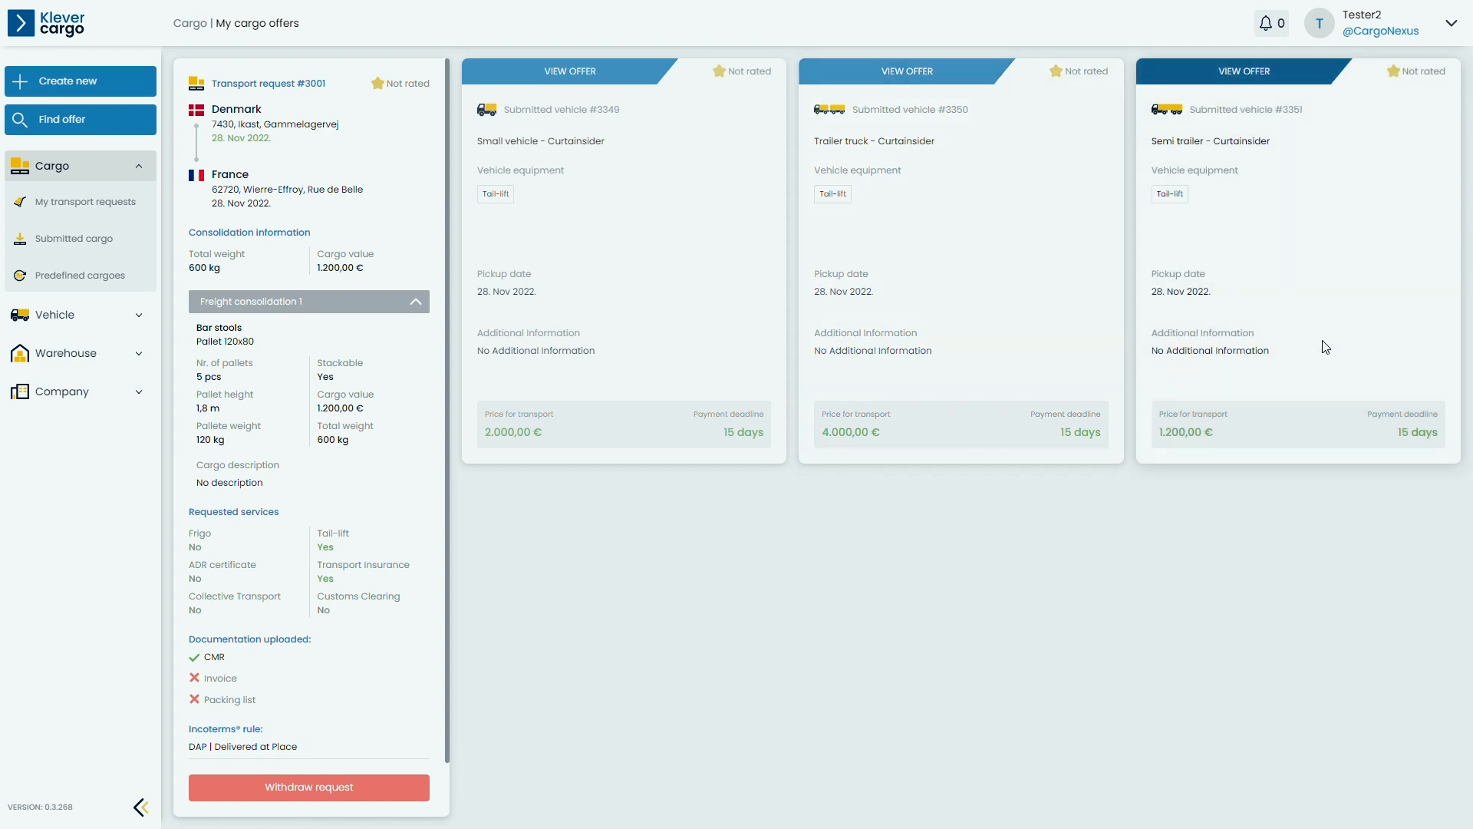
# - Accept vehicle #3351's 1,200 € semi-trailer offer, creating agreement #C705
pyautogui.click(1244, 71)
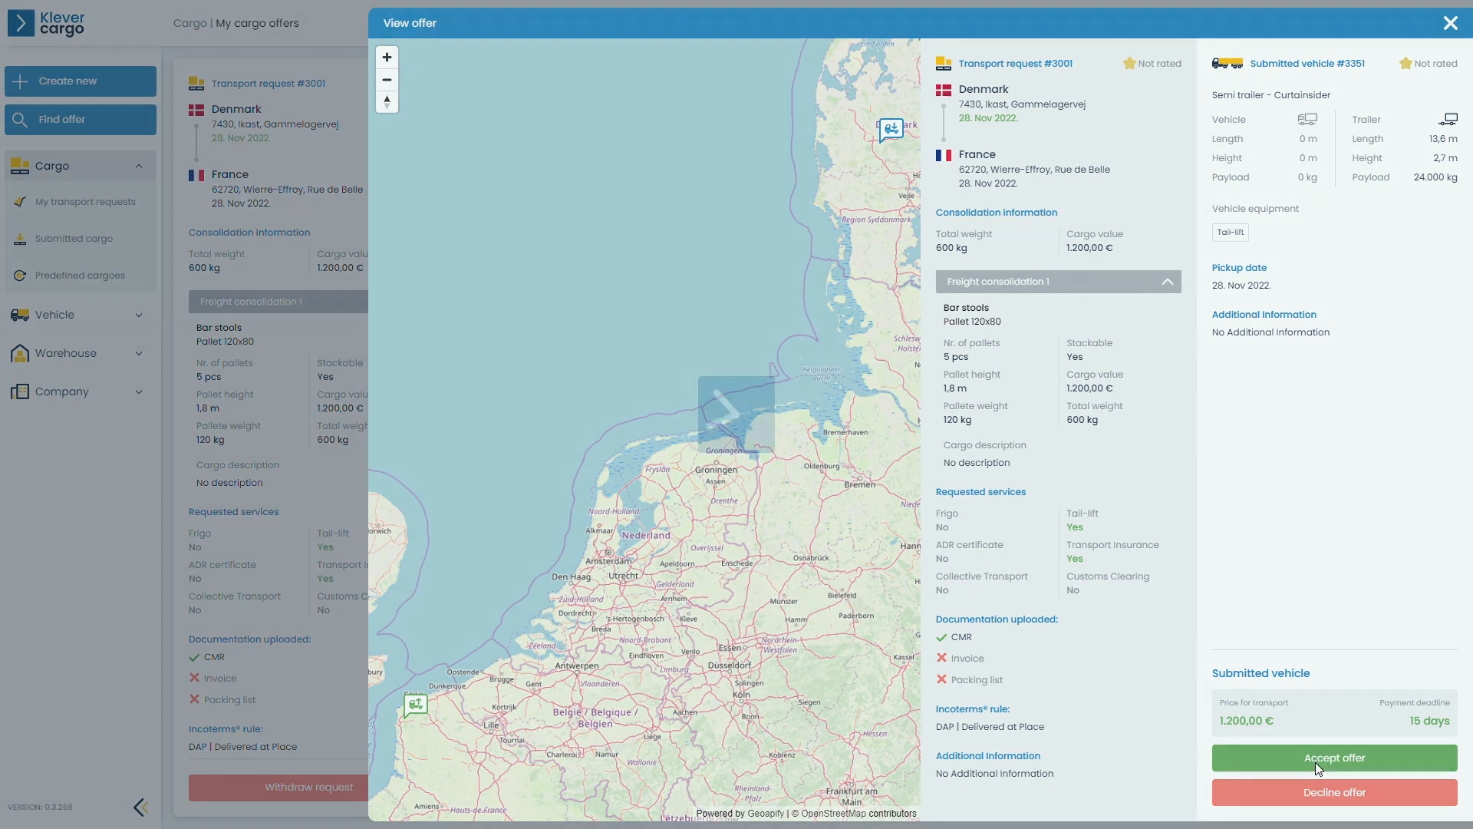
pyautogui.click(1331, 758)
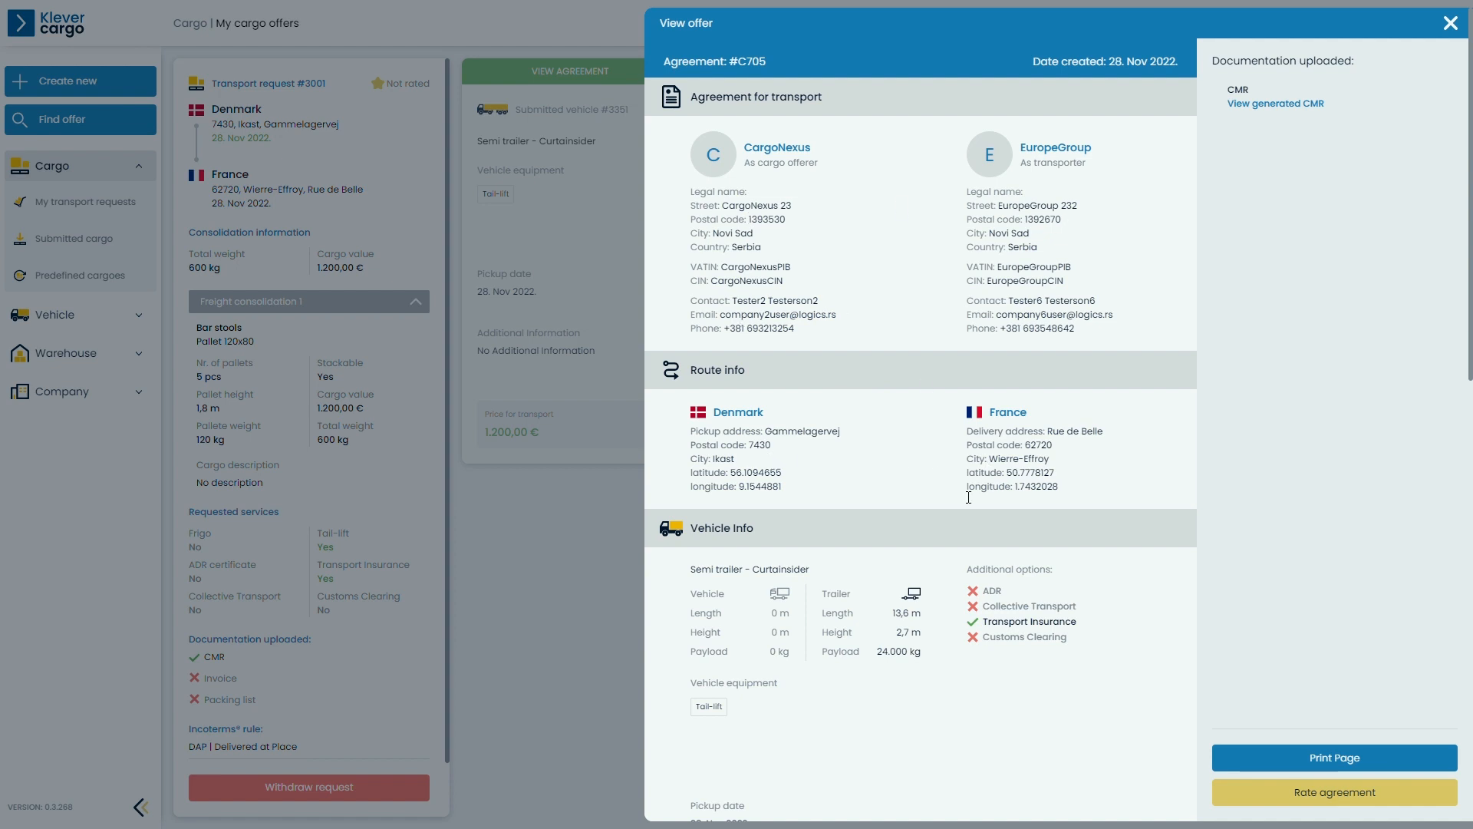
pyautogui.moveTo(1296, 719)
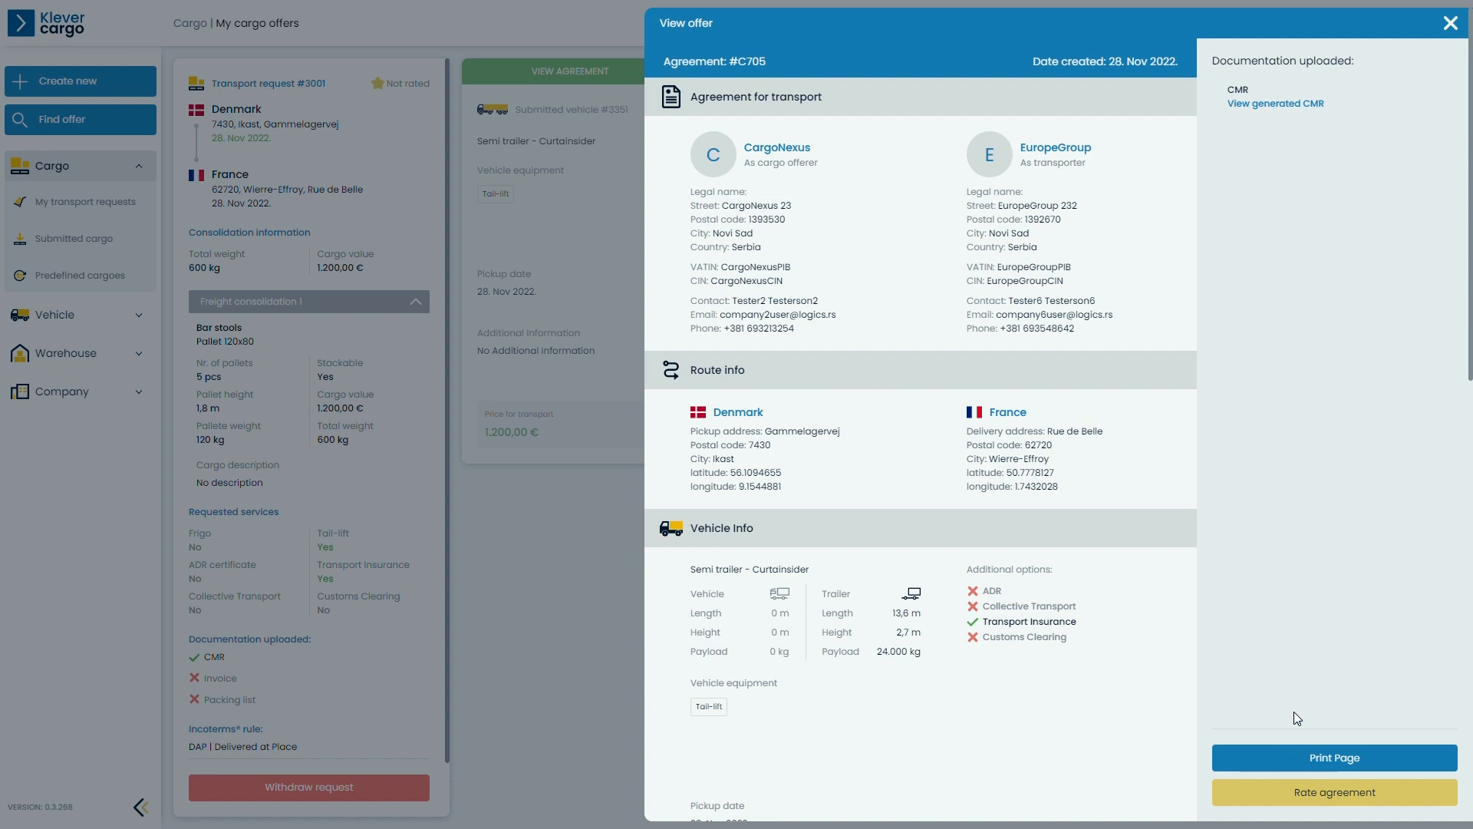
# - Review the generated CMR, rate agreement #C705, and close the agreement details
pyautogui.click(1275, 103)
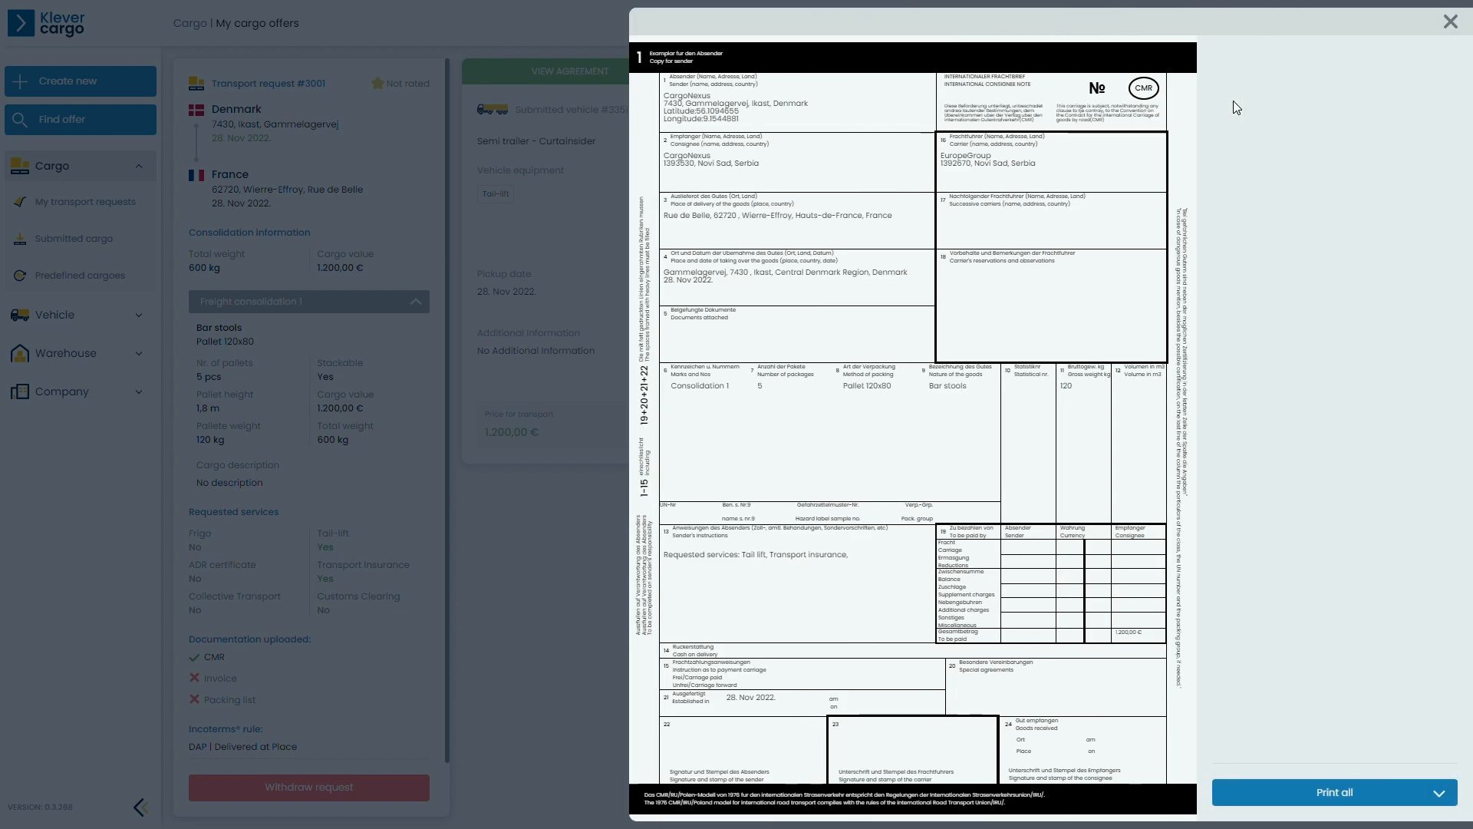
pyautogui.moveTo(1002, 229)
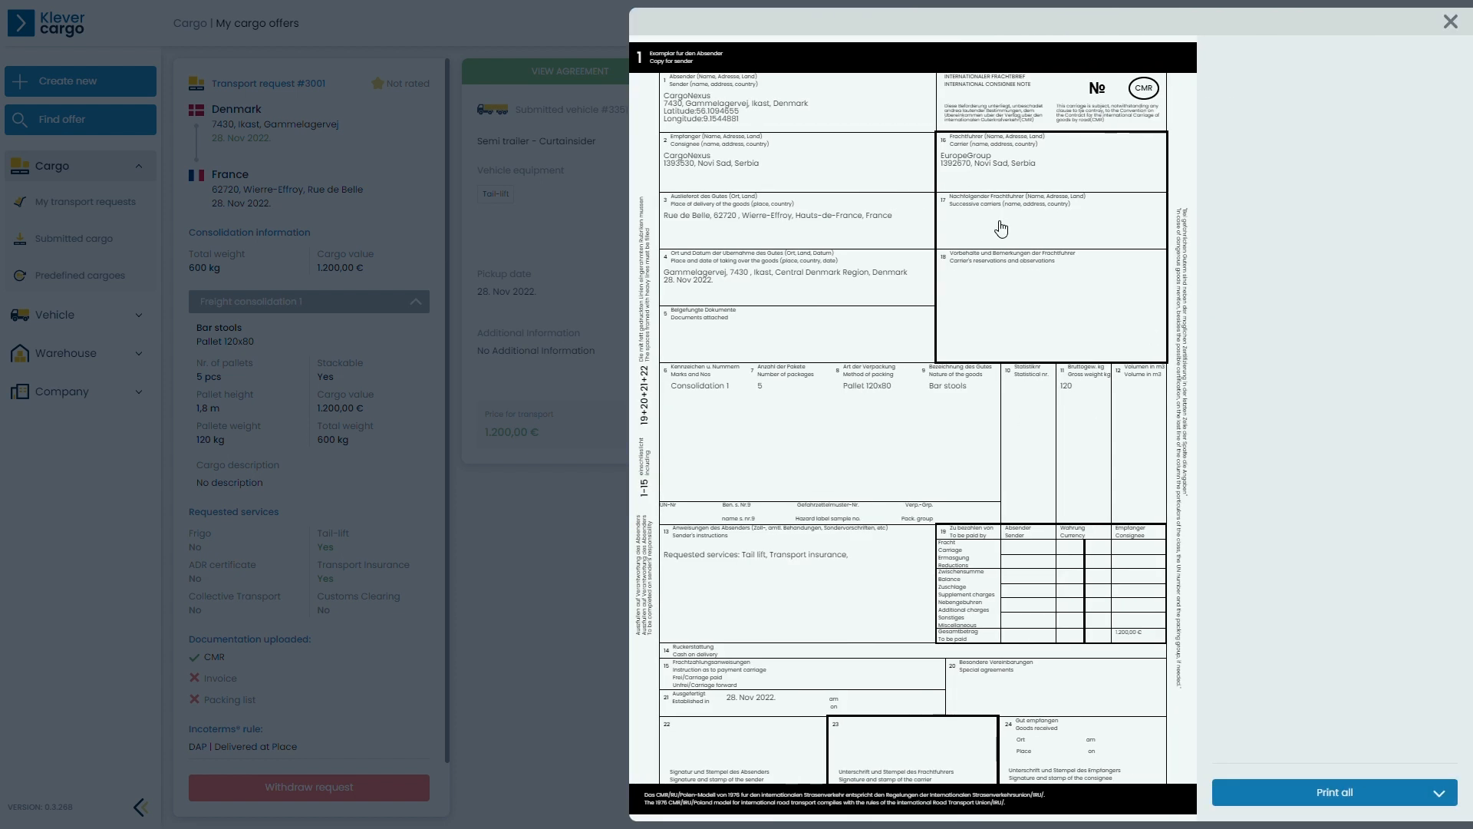
pyautogui.moveTo(1457, 31)
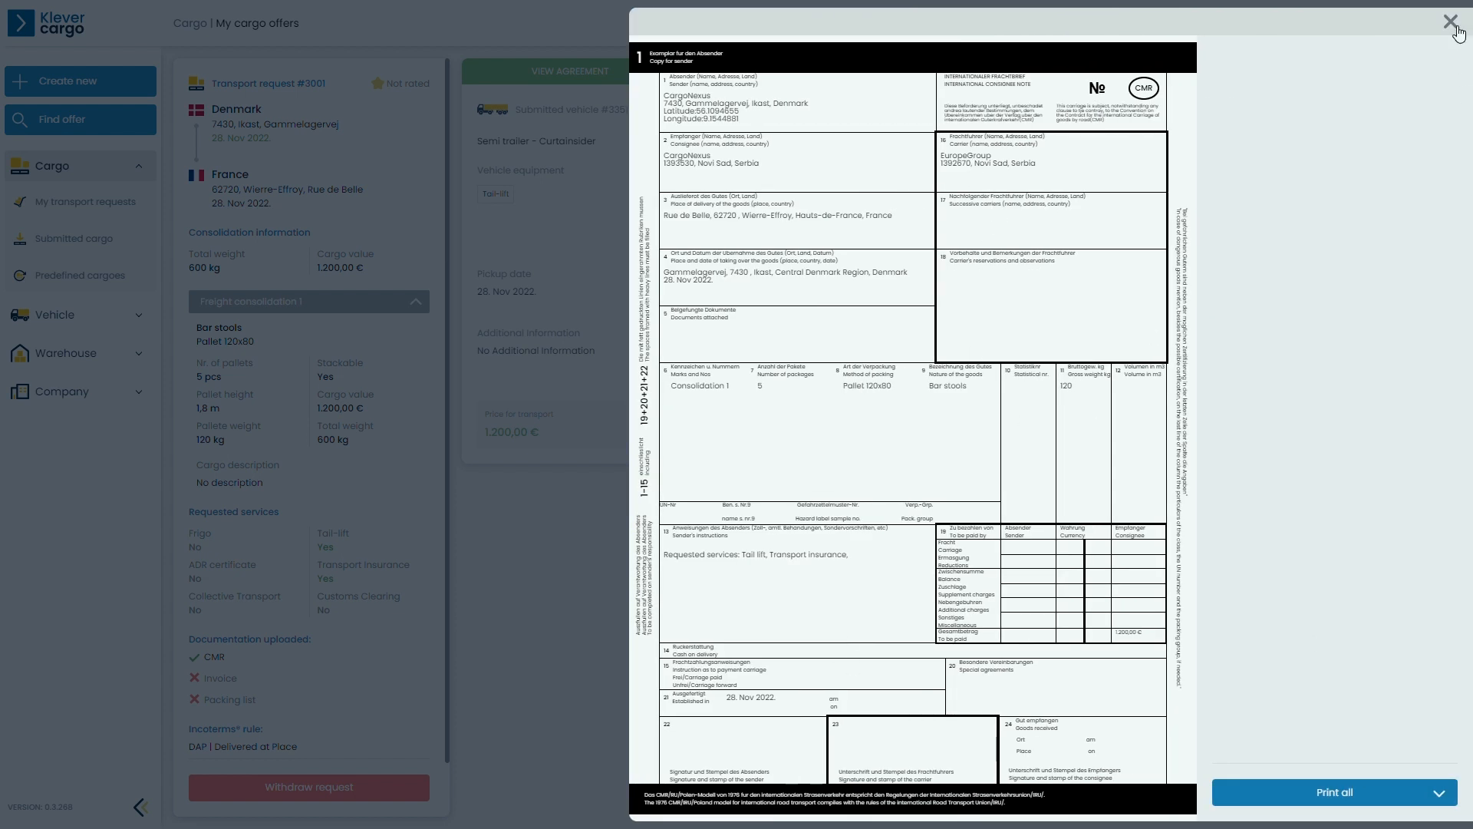
pyautogui.click(1450, 21)
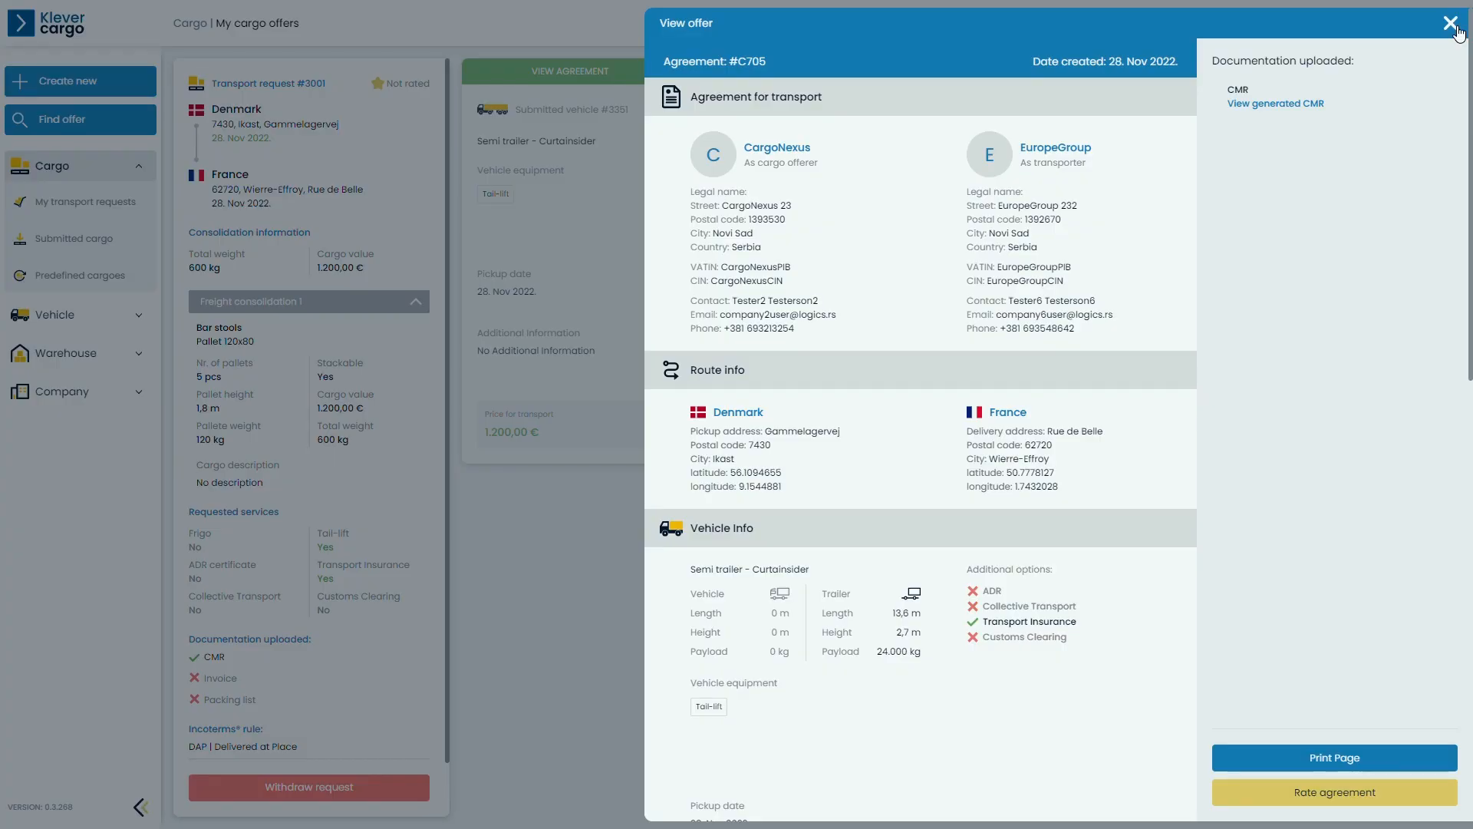
pyautogui.click(1333, 792)
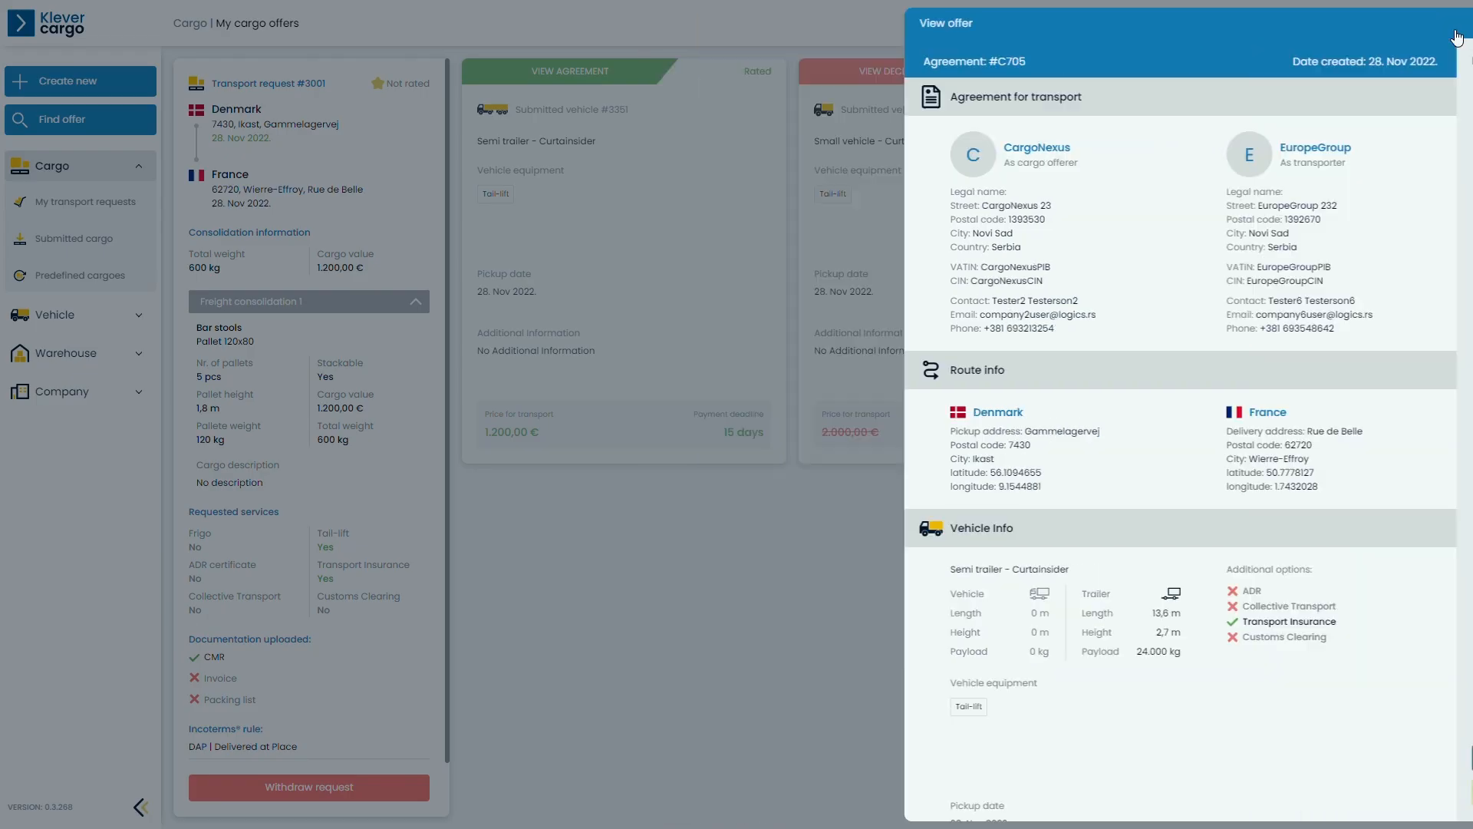
pyautogui.click(1456, 36)
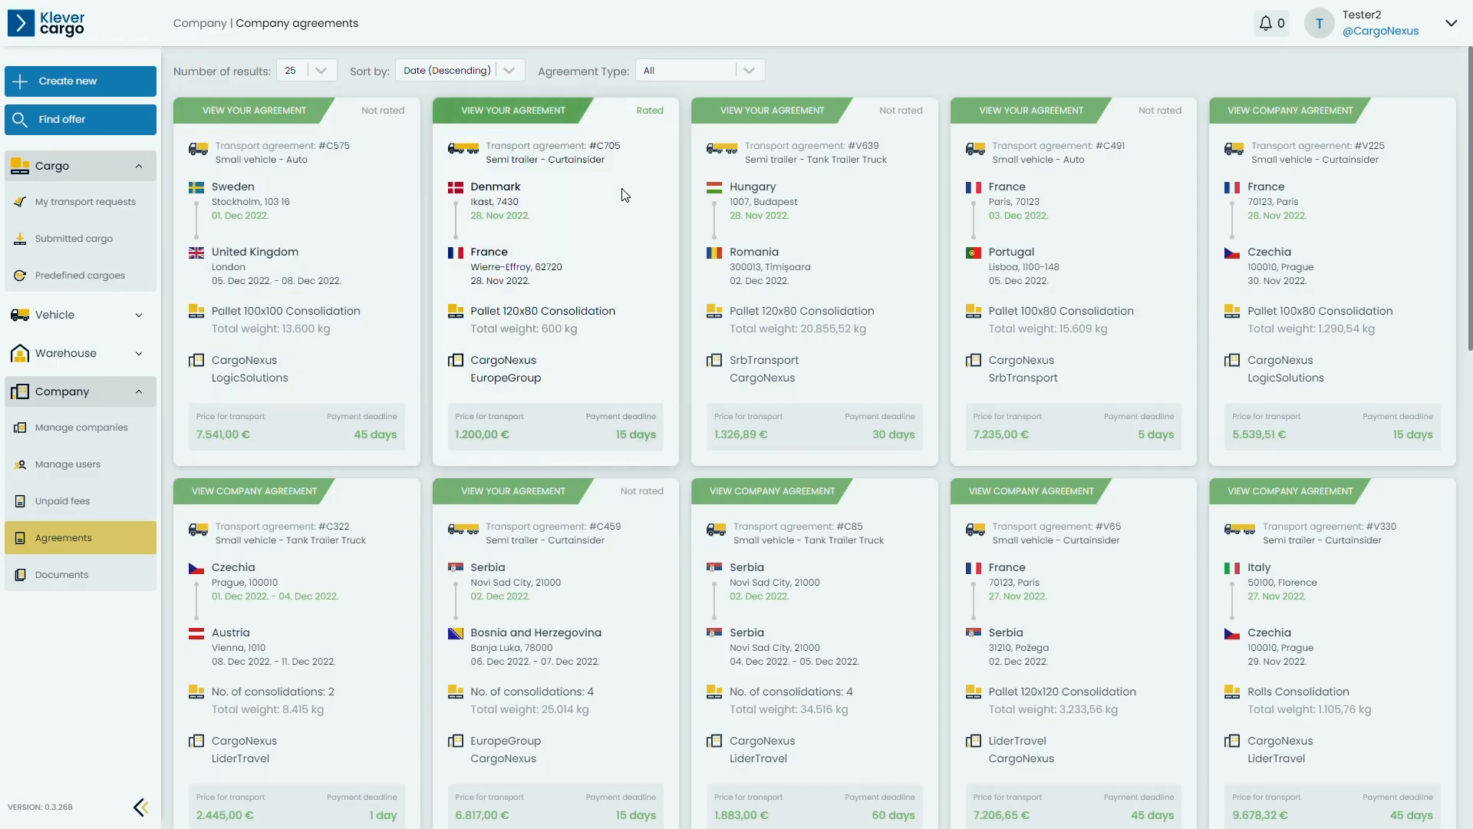
# - Open agreement #C705's details from its card in the company agreements list
pyautogui.click(512, 110)
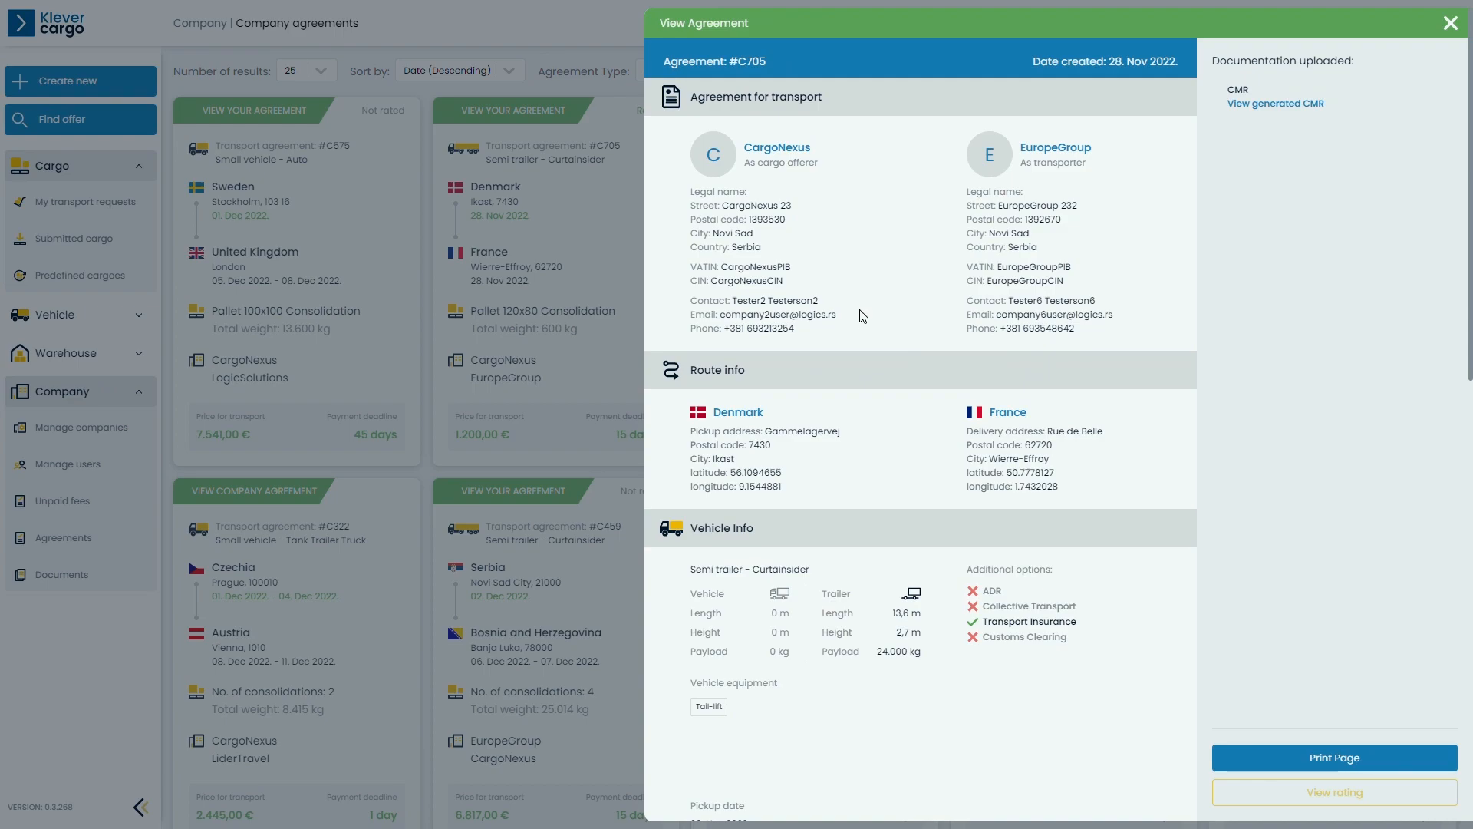